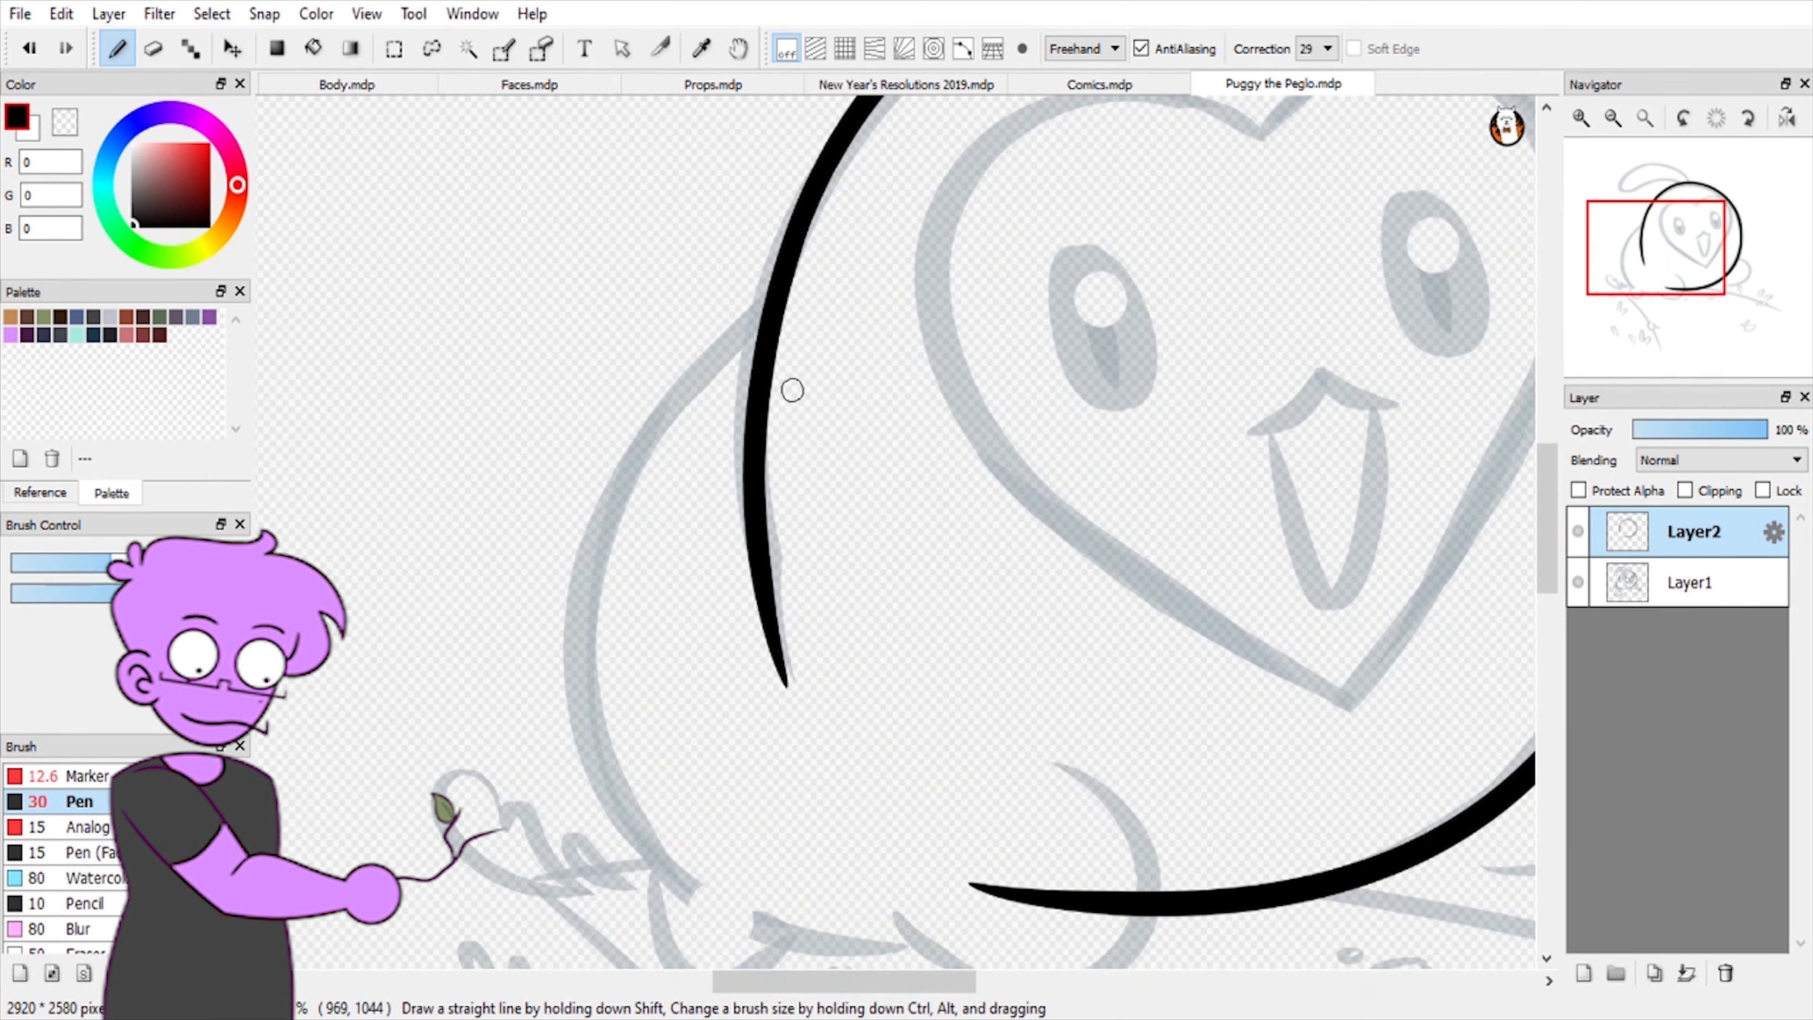
# - Trace the grey sketch in bold black Pen lines on new layers, then hide the sketch
pyautogui.click(1581, 973)
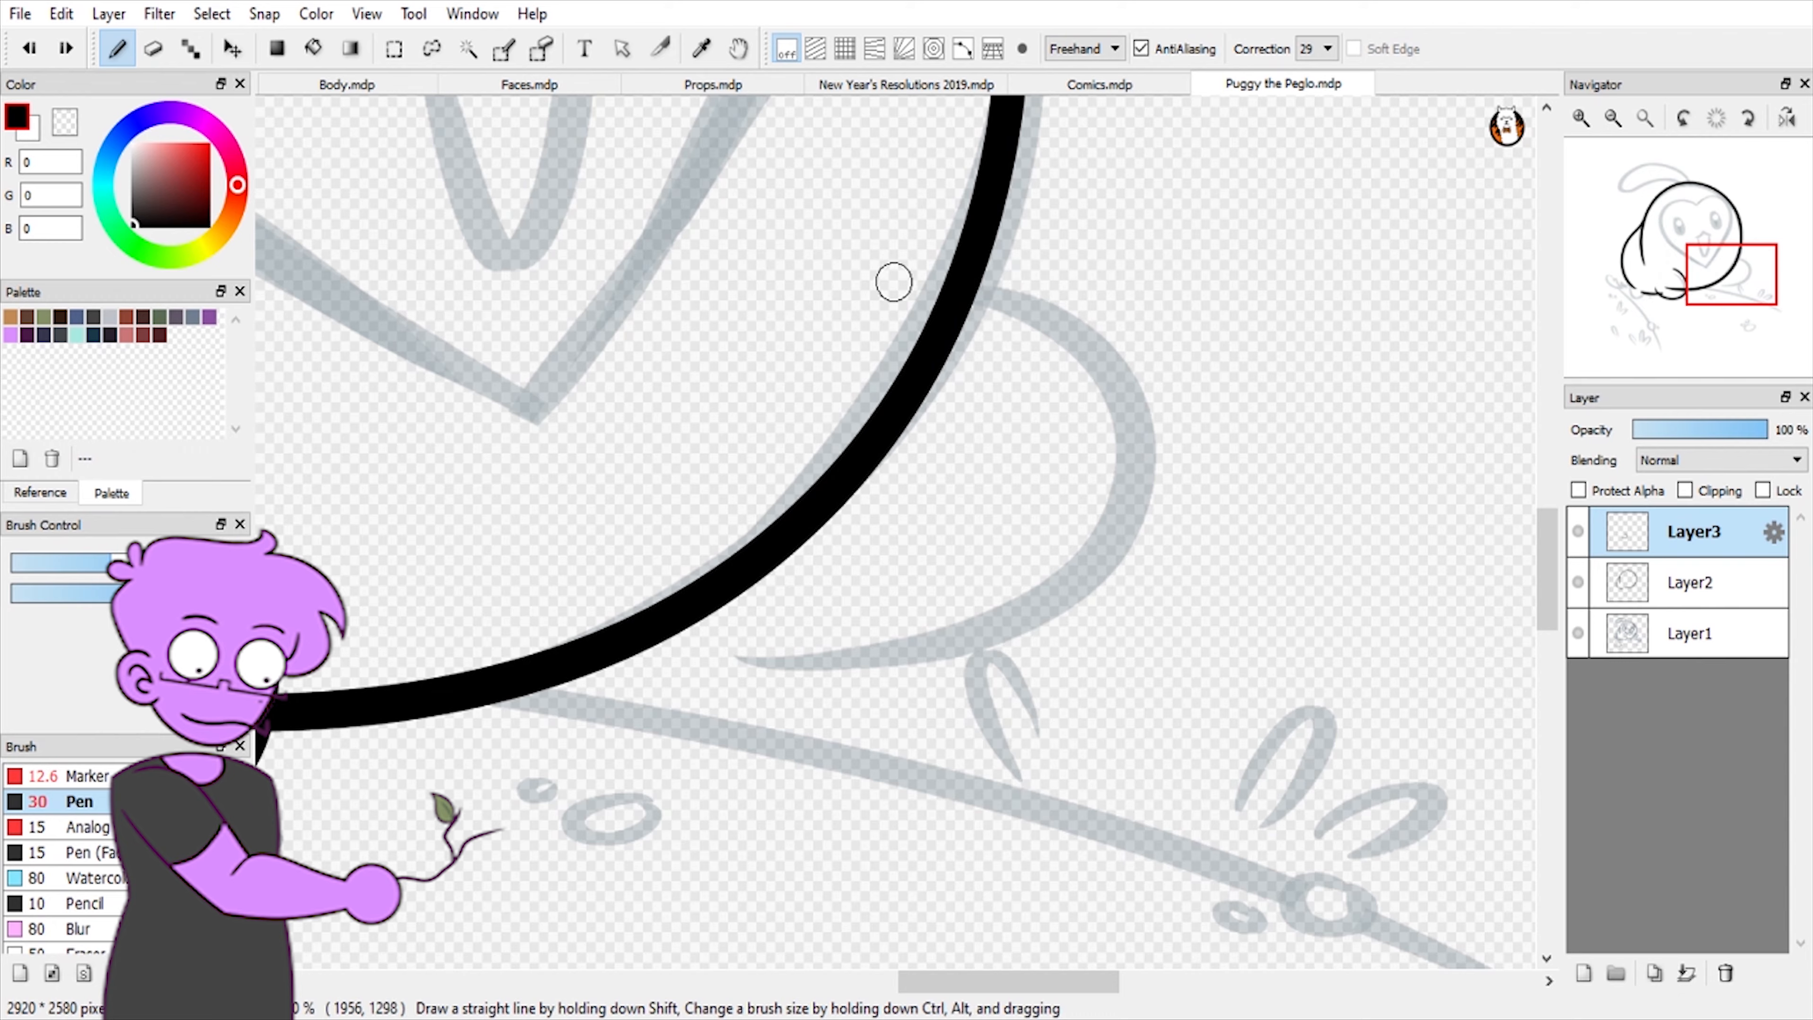
pyautogui.click(431, 47)
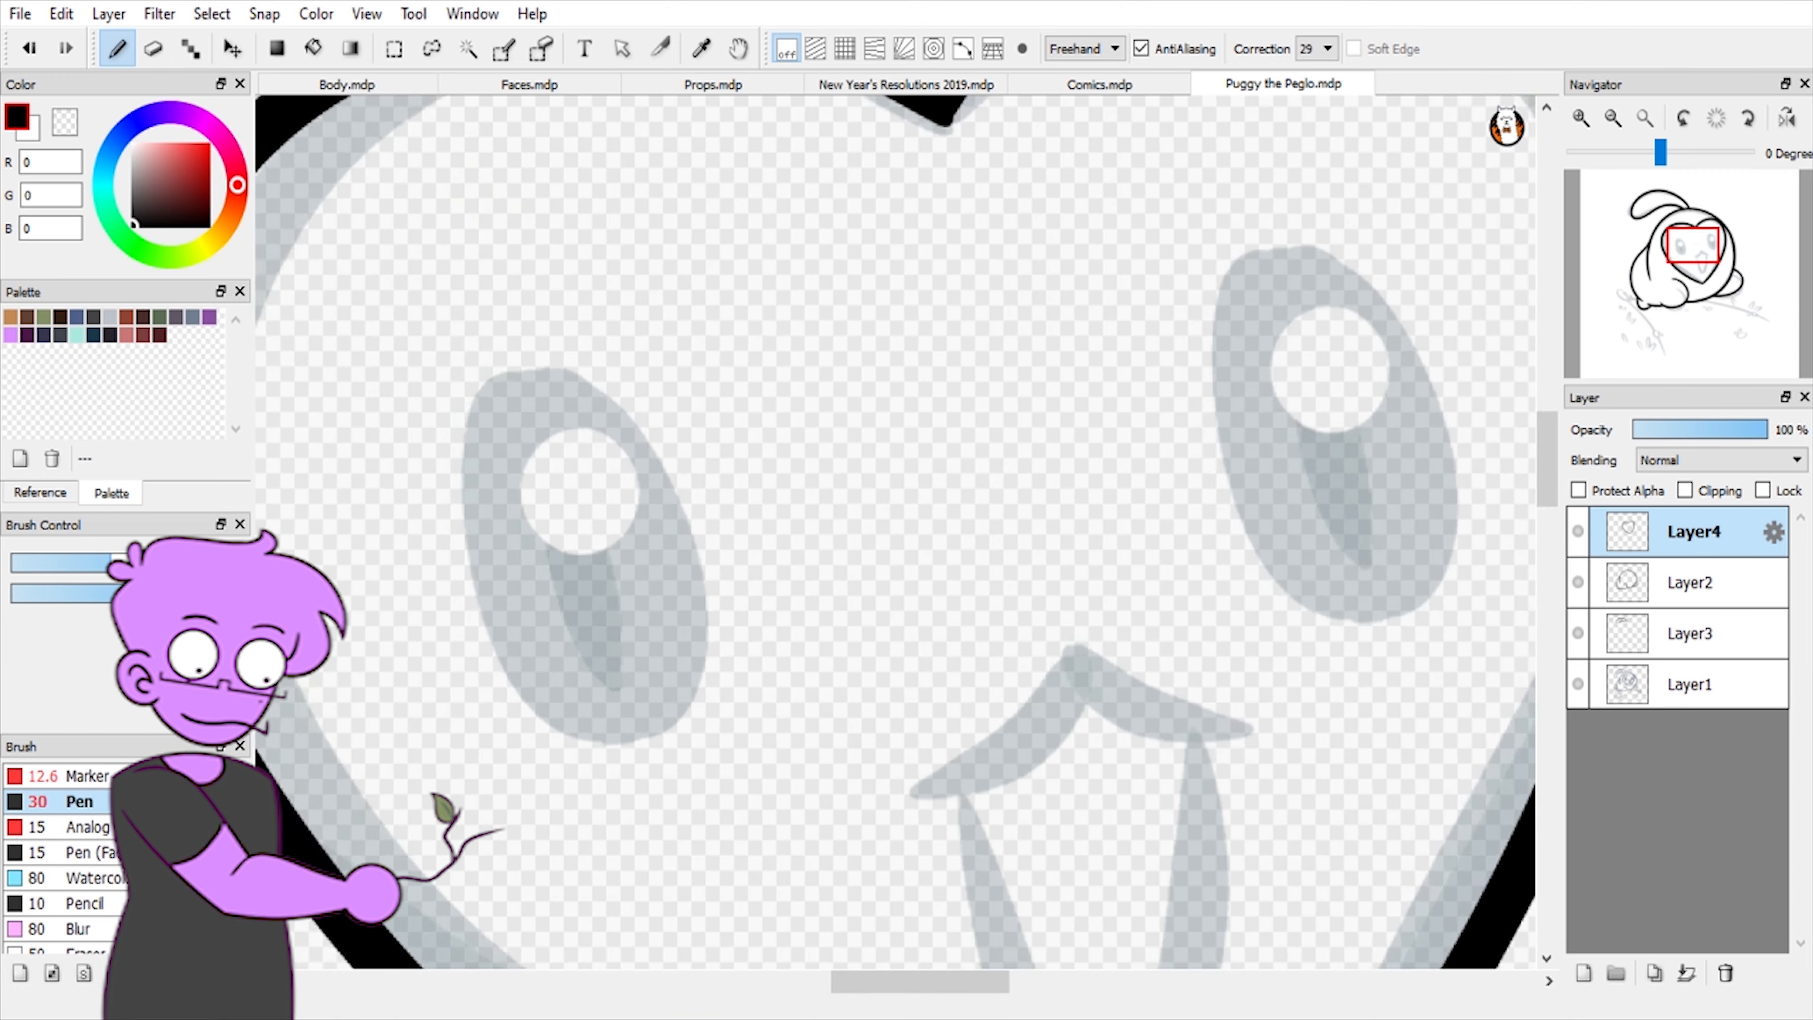
pyautogui.click(1583, 972)
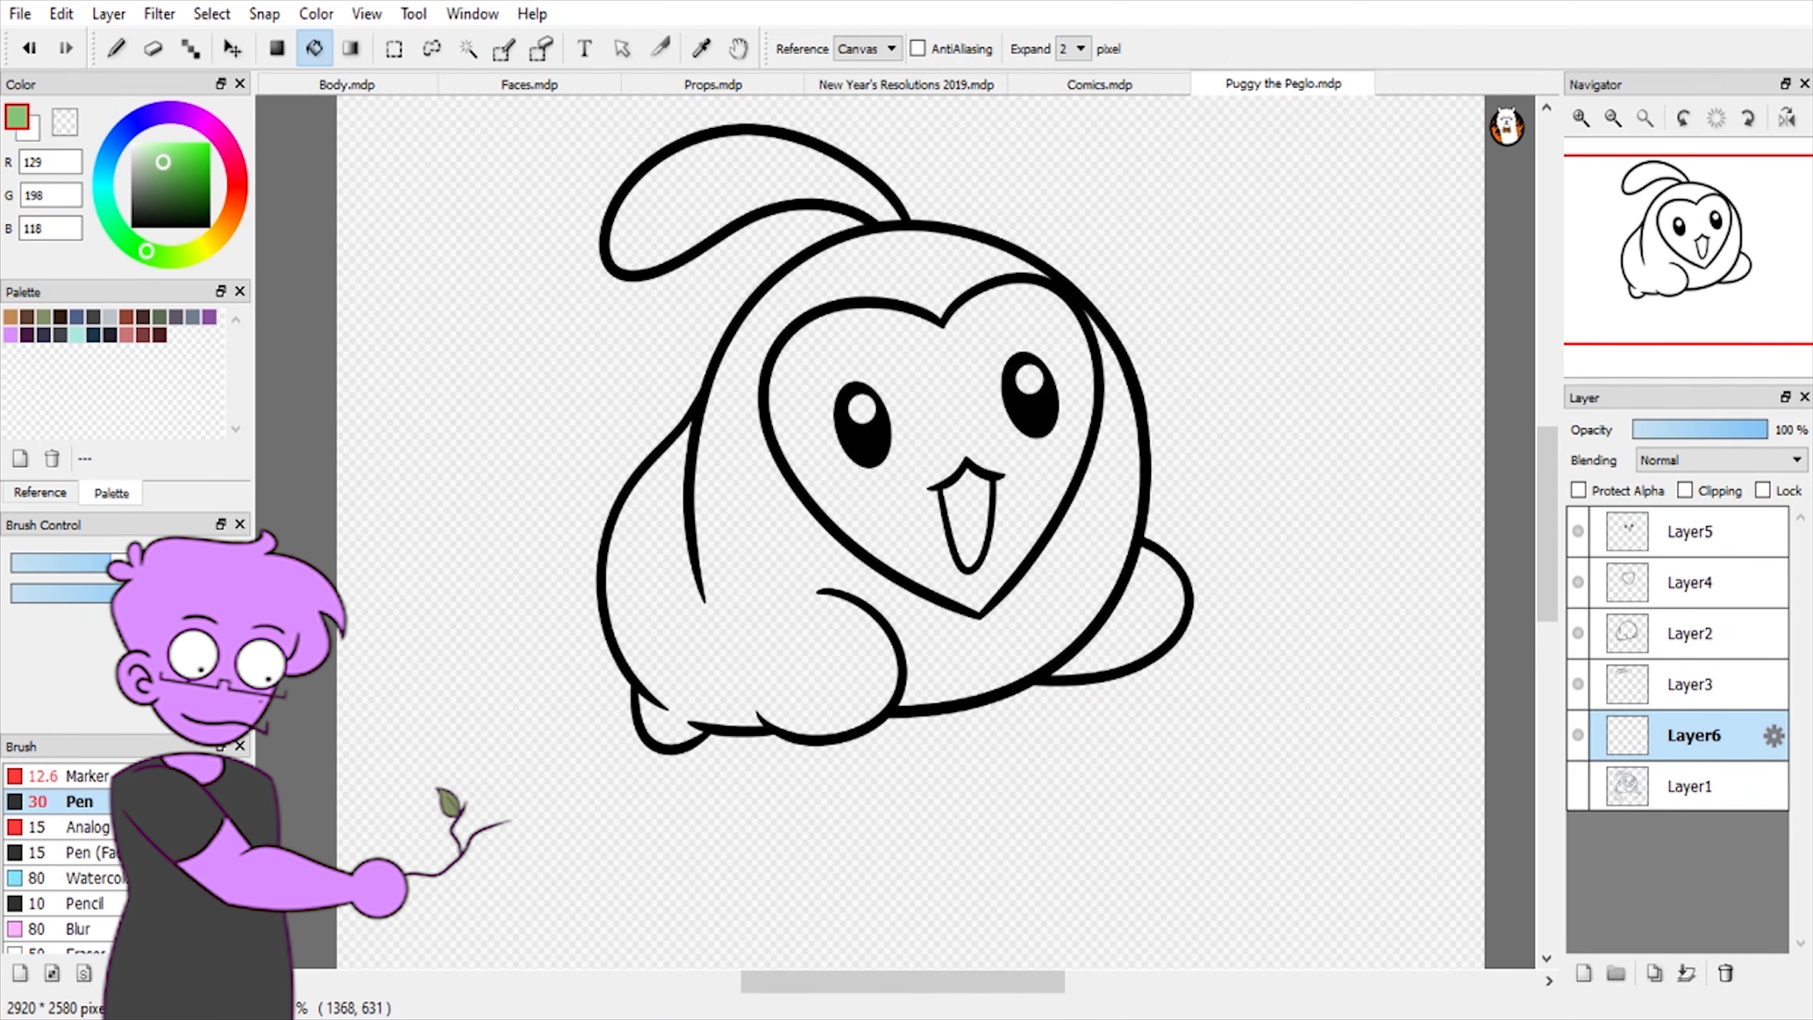
# - Fill Puggy green with a red heart face and yellow leaf, then block in brown ground and pale grass
pyautogui.click(114, 48)
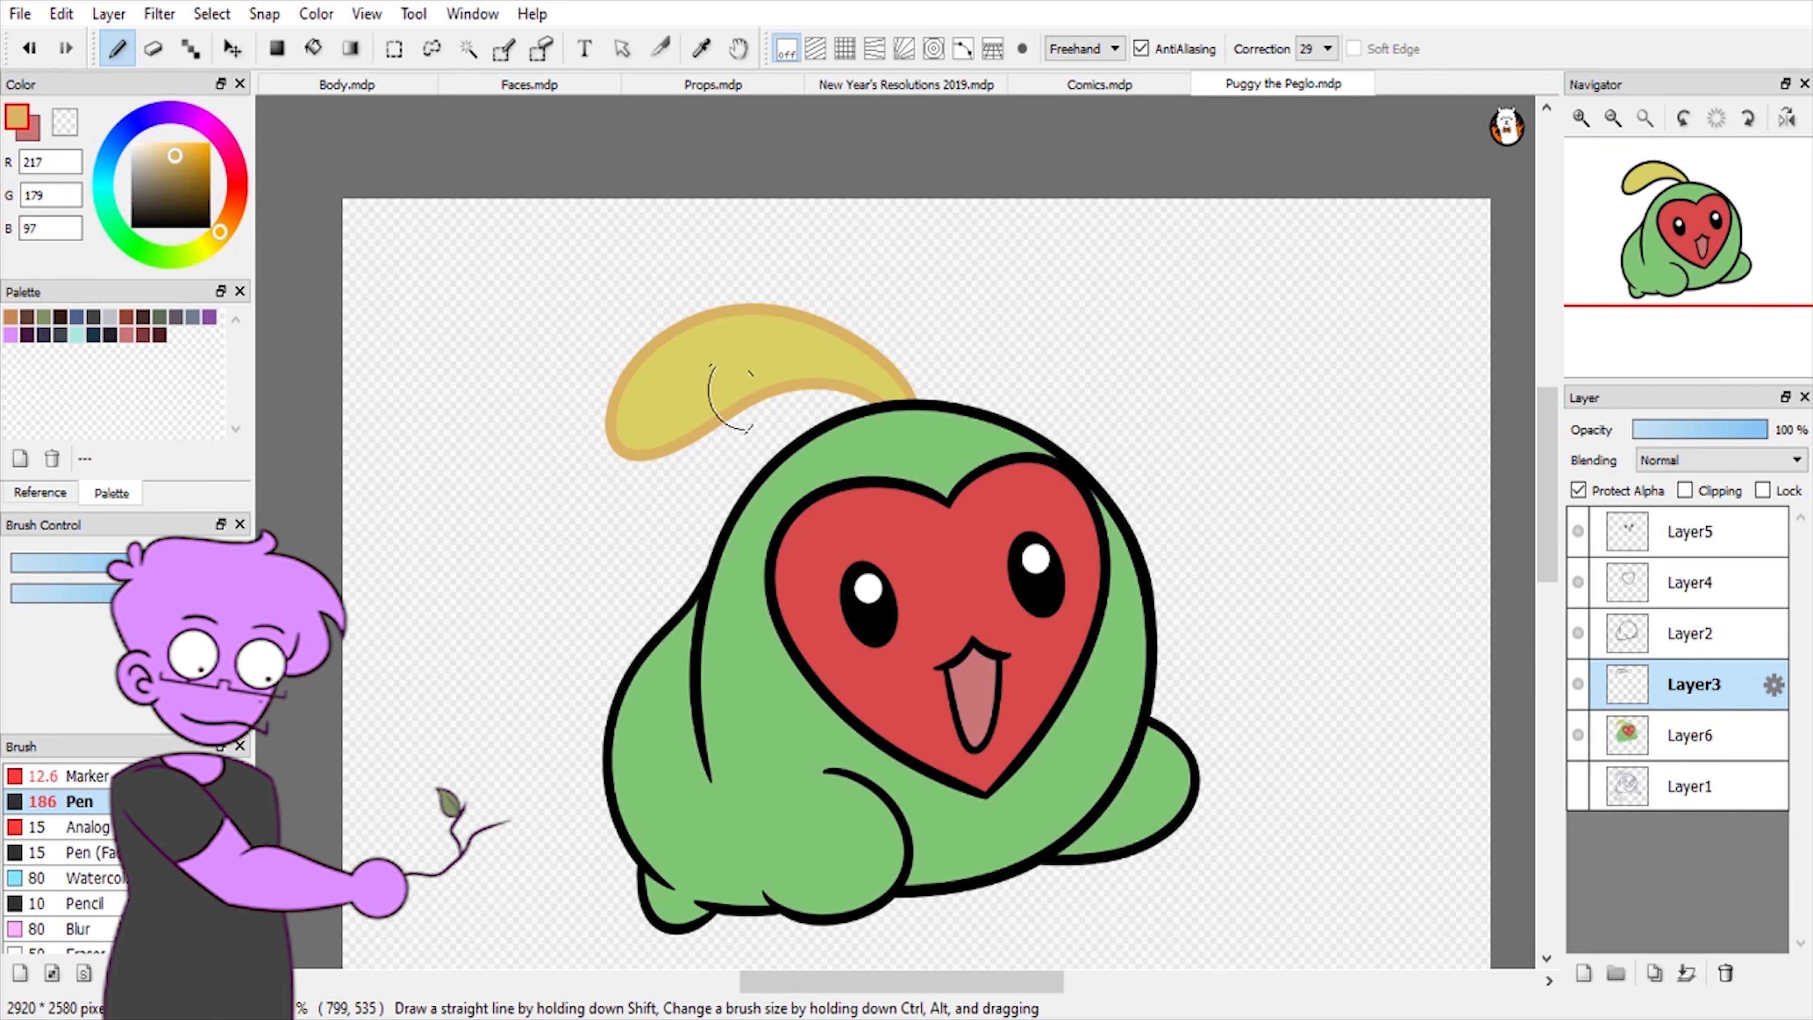
pyautogui.click(1691, 633)
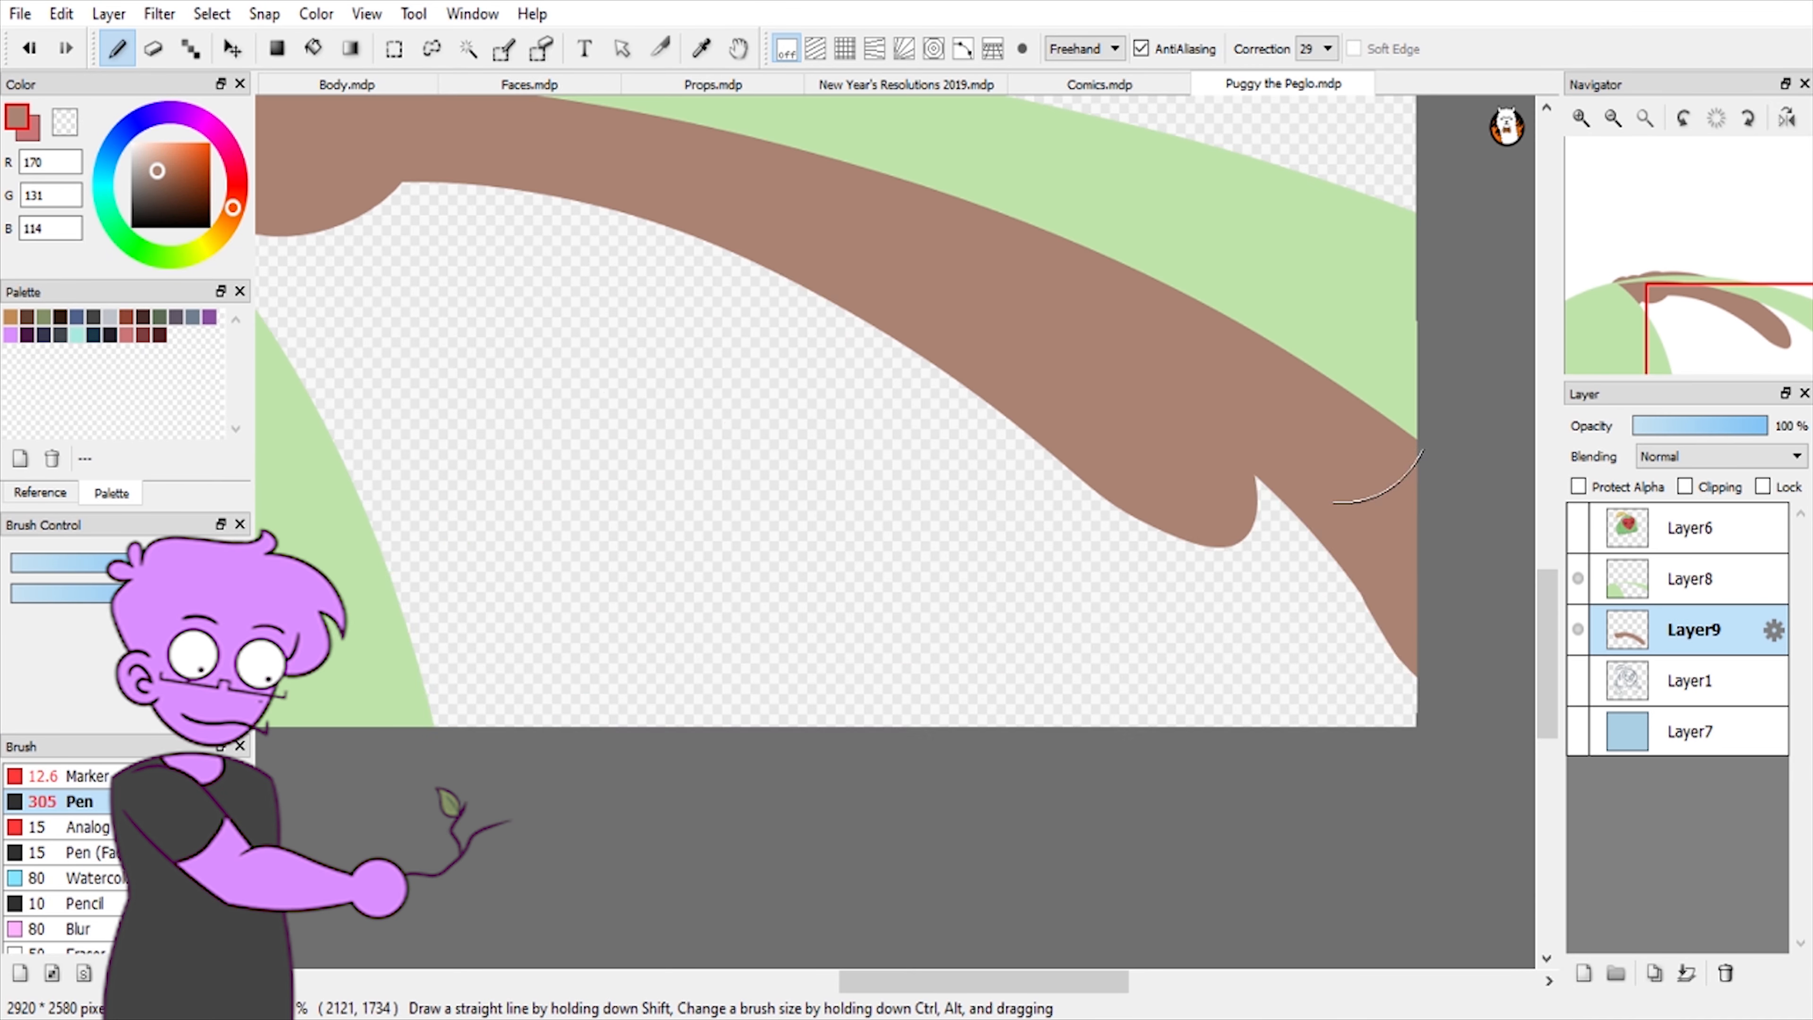
# - With Protect Alpha on the ground layer, paint dark grass tufts and dirt pebble spots
pyautogui.click(1695, 578)
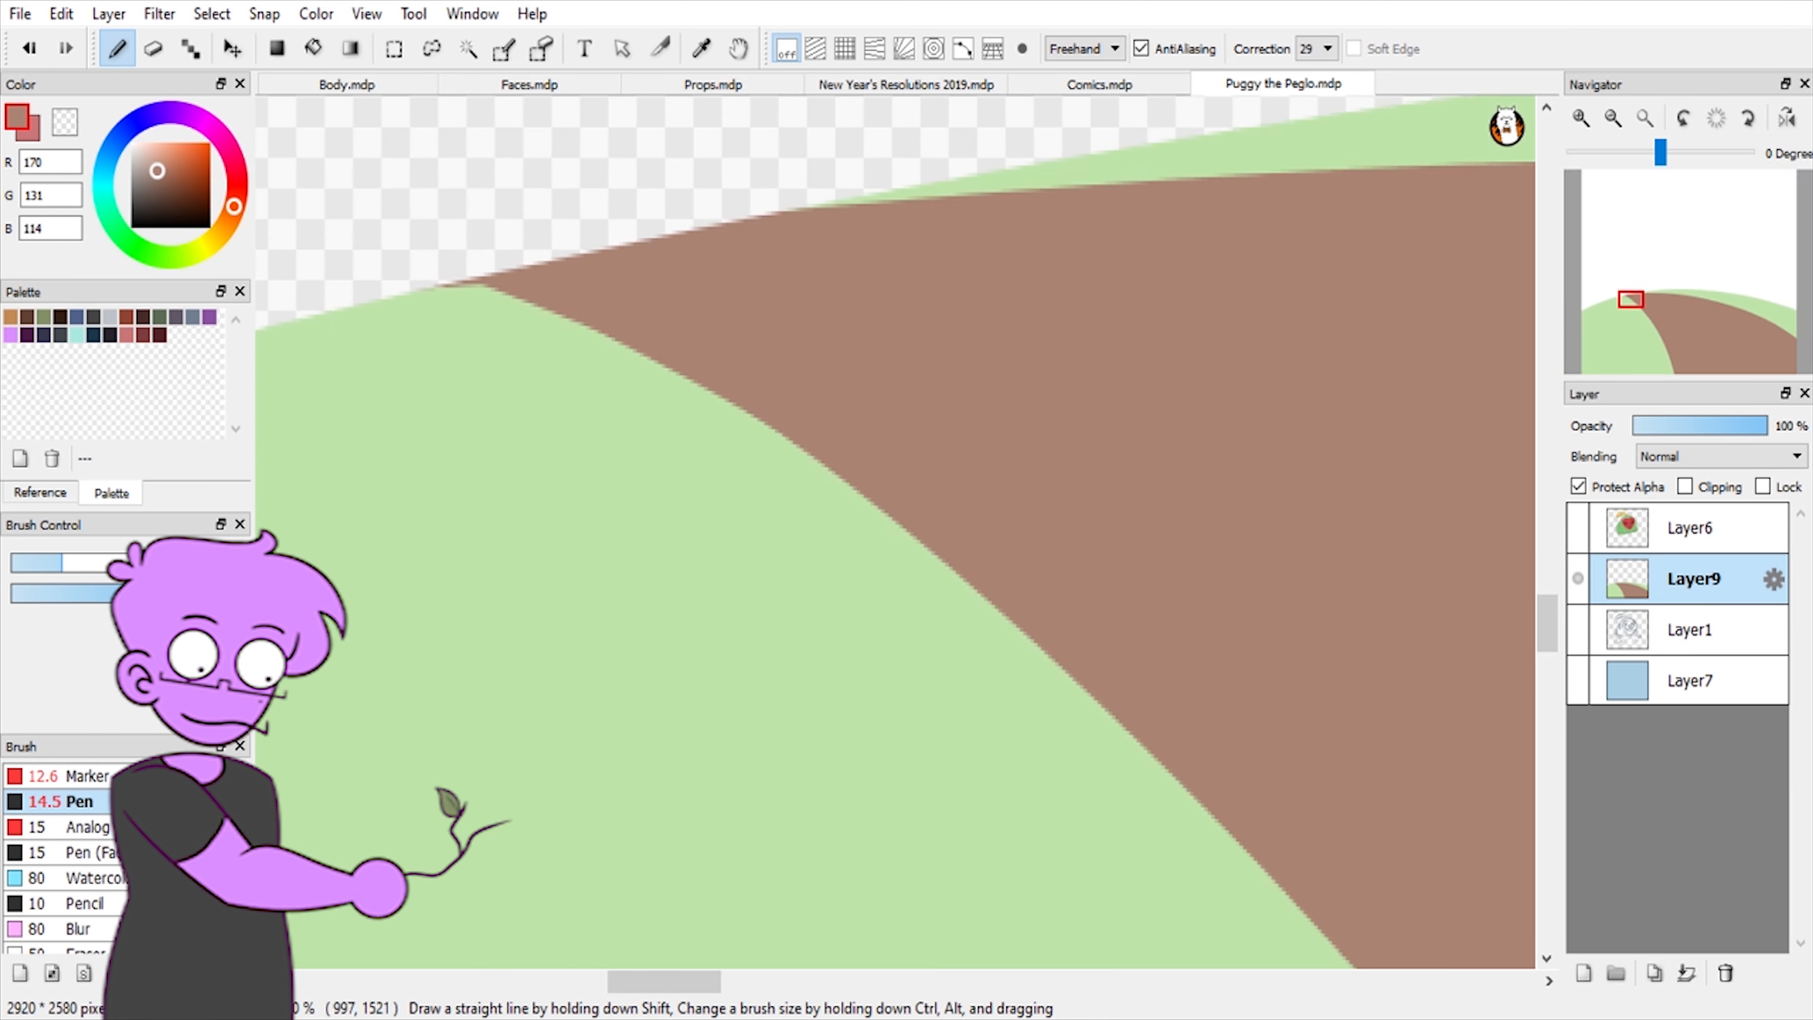
pyautogui.click(1688, 527)
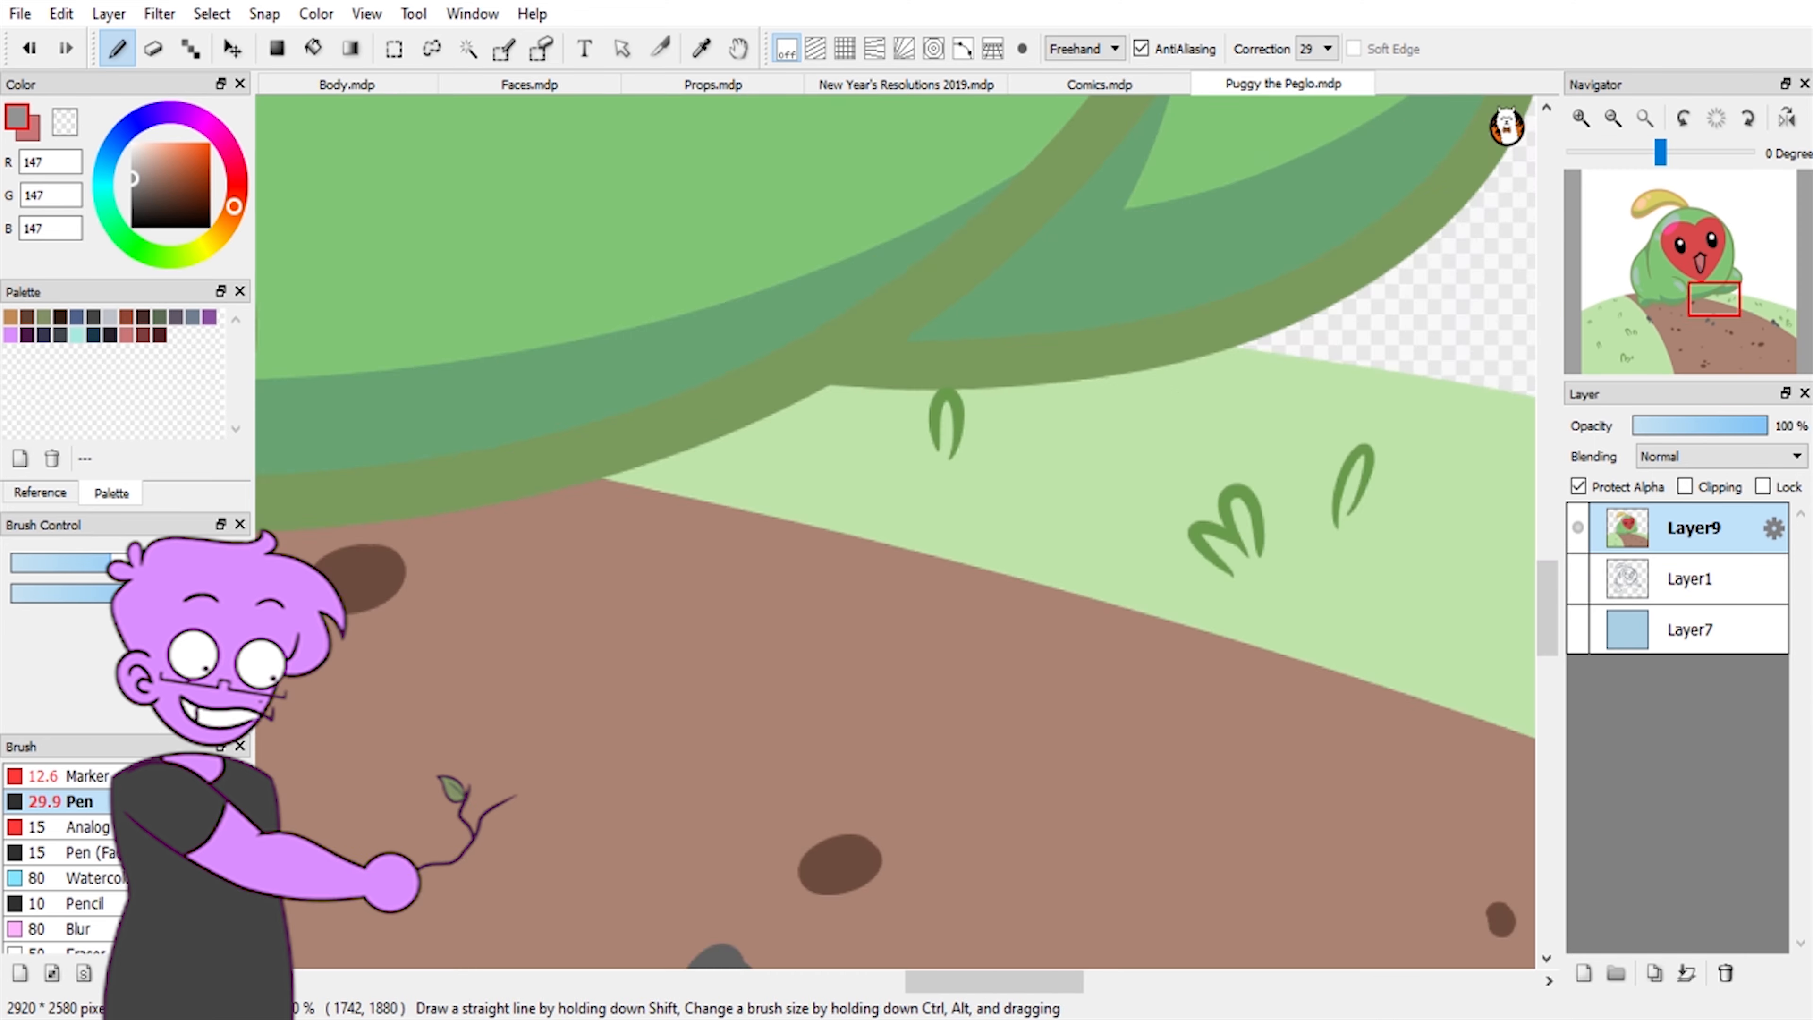
pyautogui.click(431, 47)
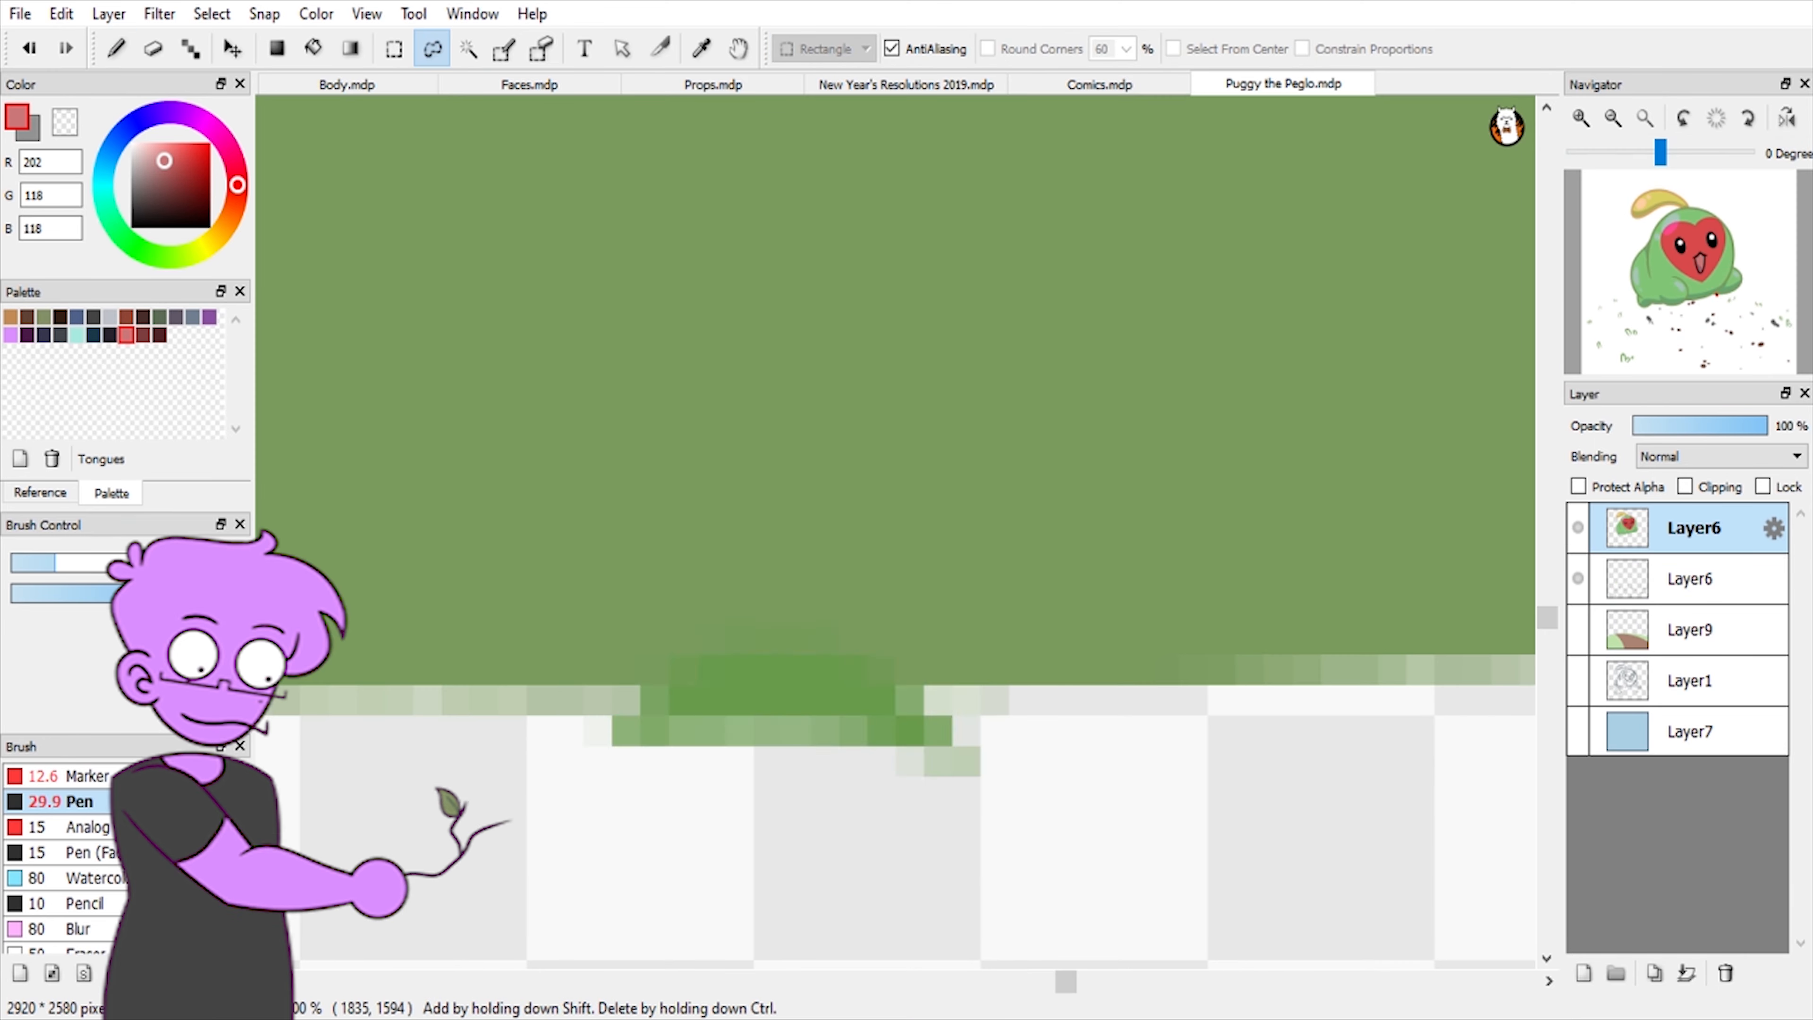